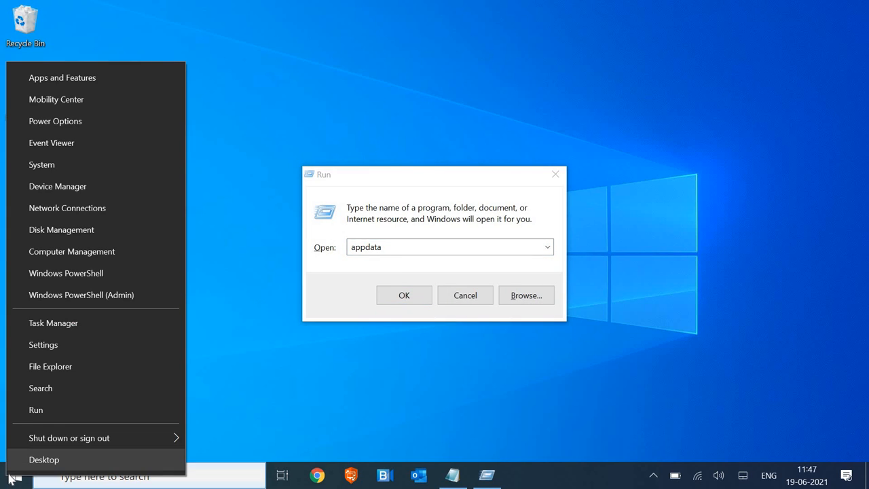
{"action": "mouse_move", "coordinate": [53, 322]}
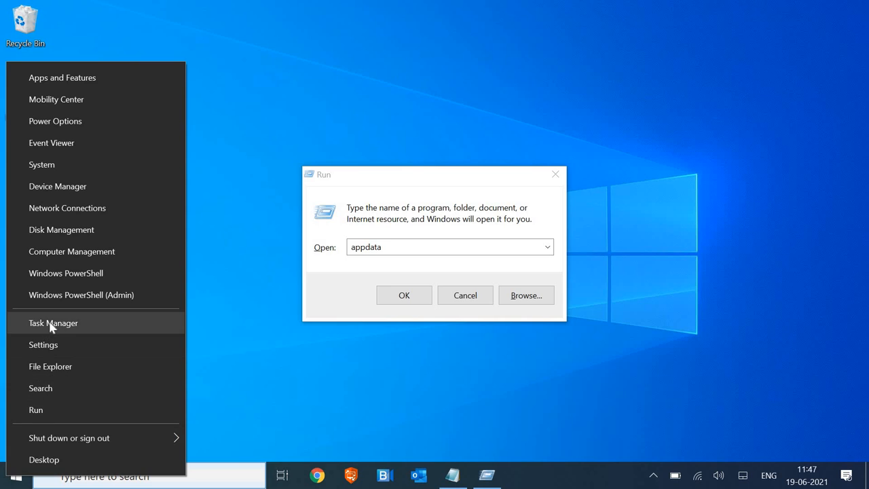
Open Task Manager's Startup list and sort it by status, enabled apps first
{"action": "left_click", "coordinate": [53, 322]}
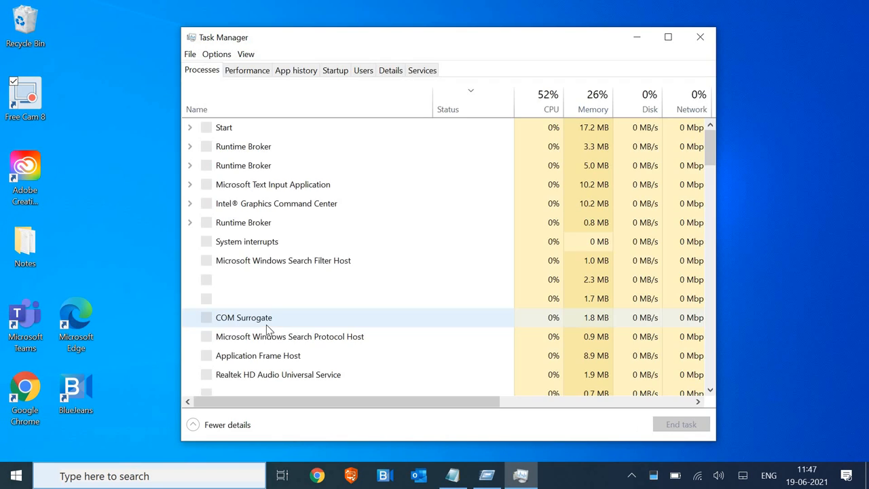
{"action": "mouse_move", "coordinate": [334, 69]}
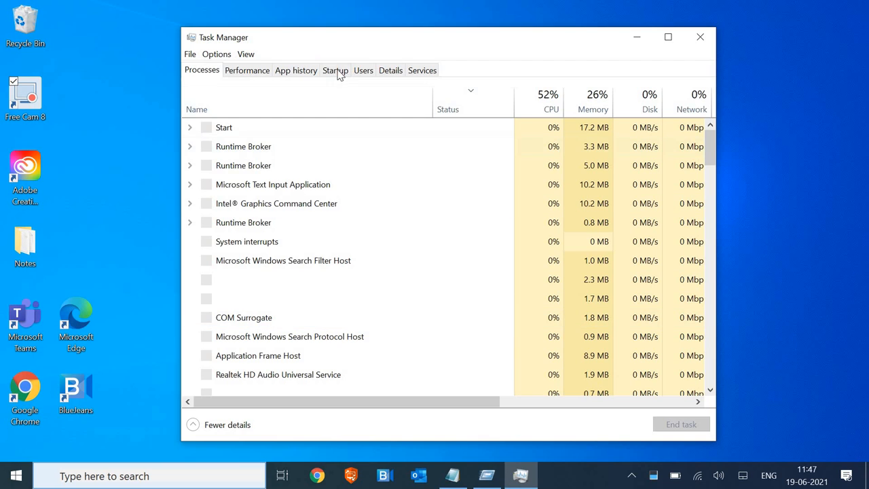
{"action": "left_click", "coordinate": [335, 70]}
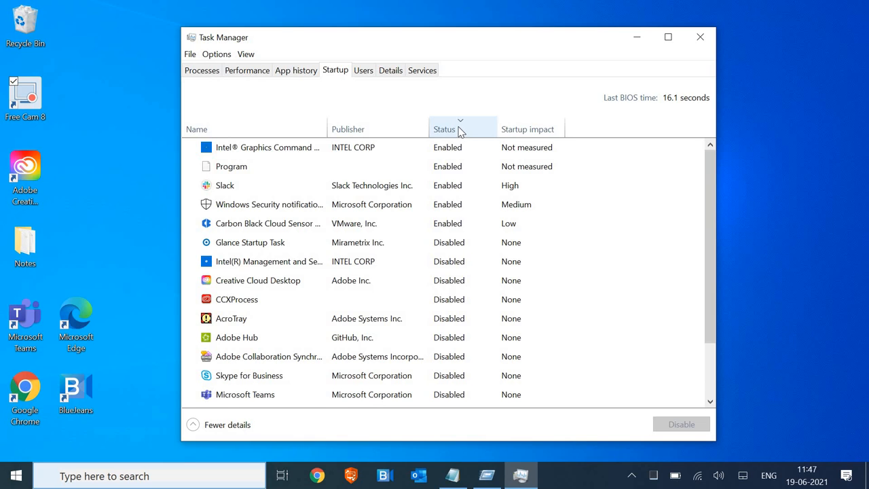
{"action": "left_click", "coordinate": [444, 129]}
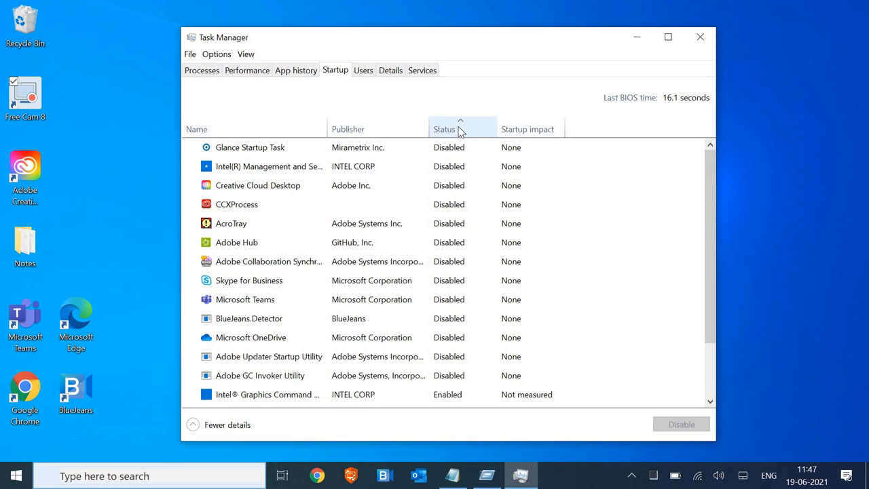
{"action": "left_click", "coordinate": [445, 129]}
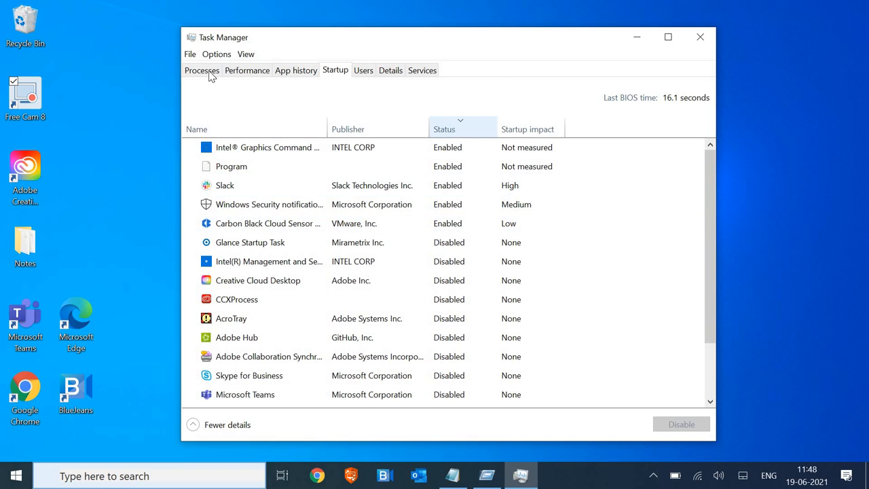
Show Task Manager's Processes list of running apps
{"action": "left_click", "coordinate": [202, 70]}
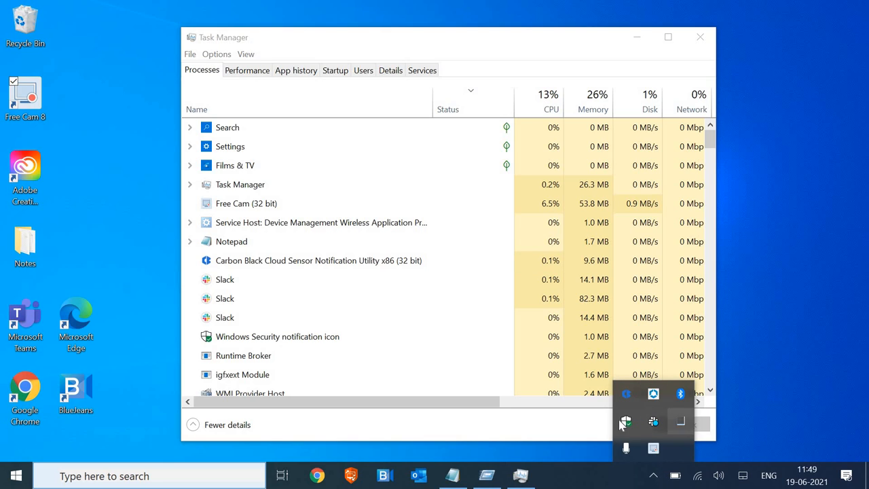
{"action": "mouse_move", "coordinate": [625, 419]}
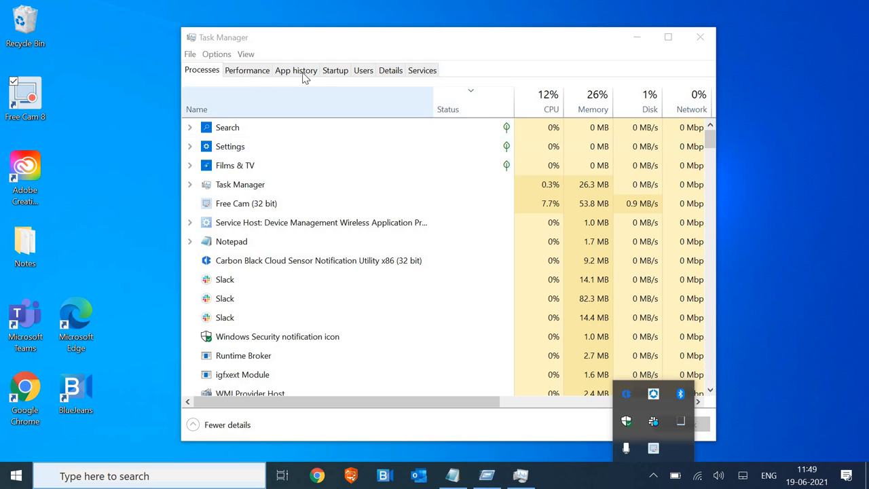
Recheck the Startup list, return to Processes, and bring Chrome to the front
{"action": "left_click", "coordinate": [335, 70]}
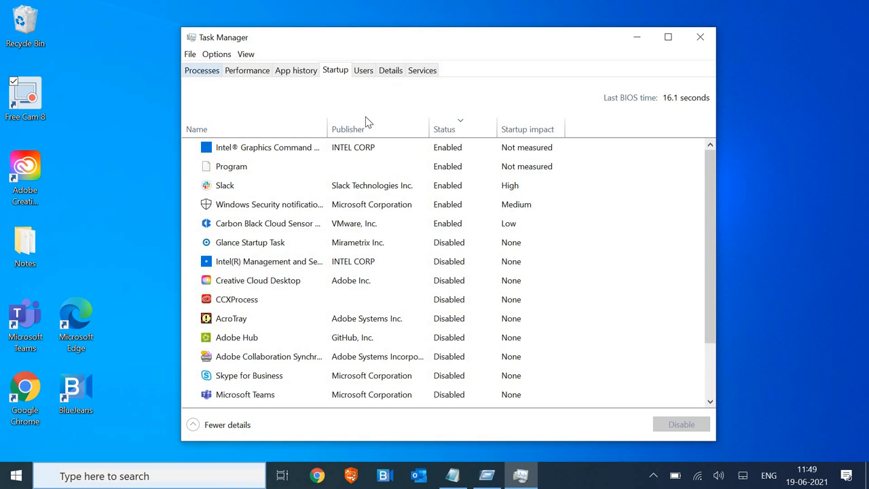
{"action": "left_click", "coordinate": [202, 70]}
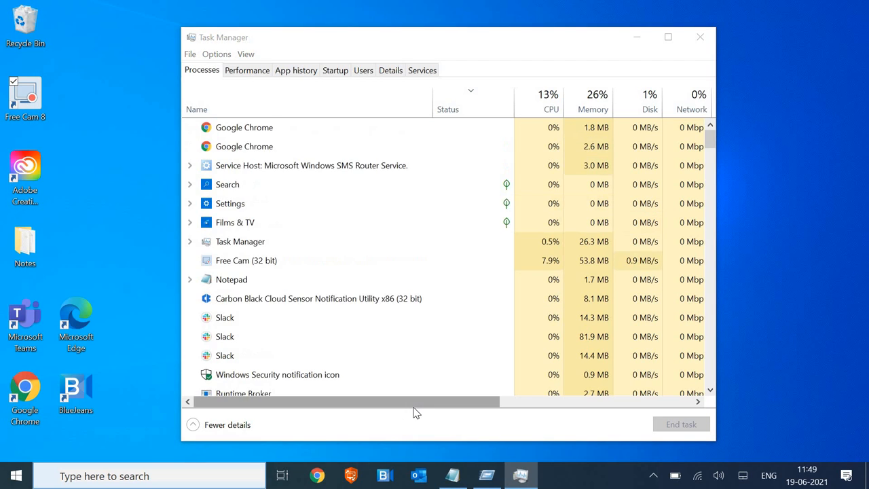
{"action": "left_click", "coordinate": [316, 475]}
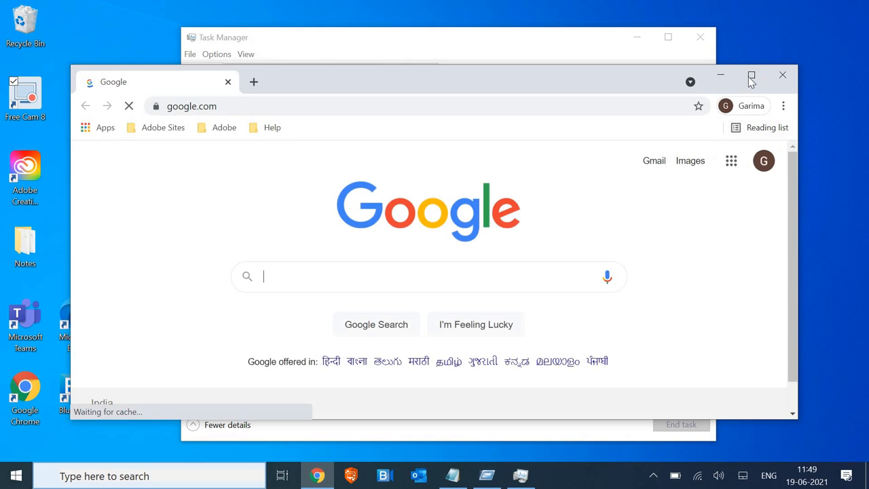
Maximize Chrome and load msn.com, fixing a typo in the address
{"action": "left_click", "coordinate": [751, 75]}
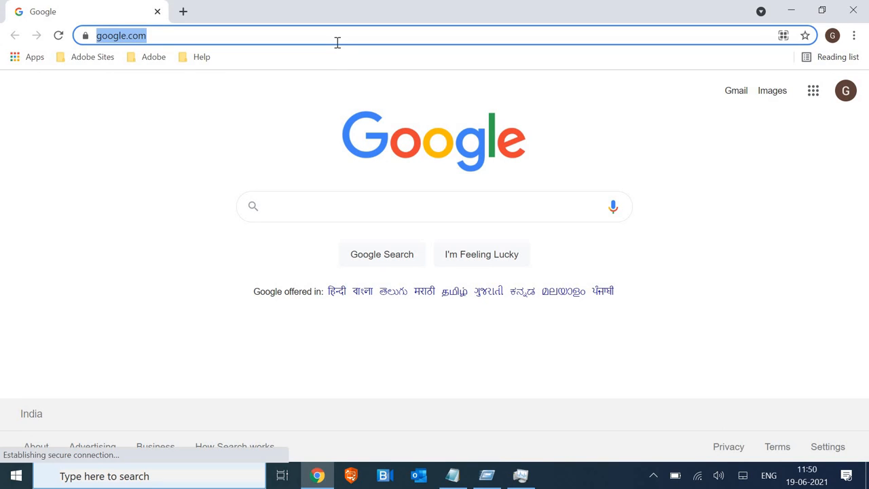
{"action": "type", "text": "msh"}
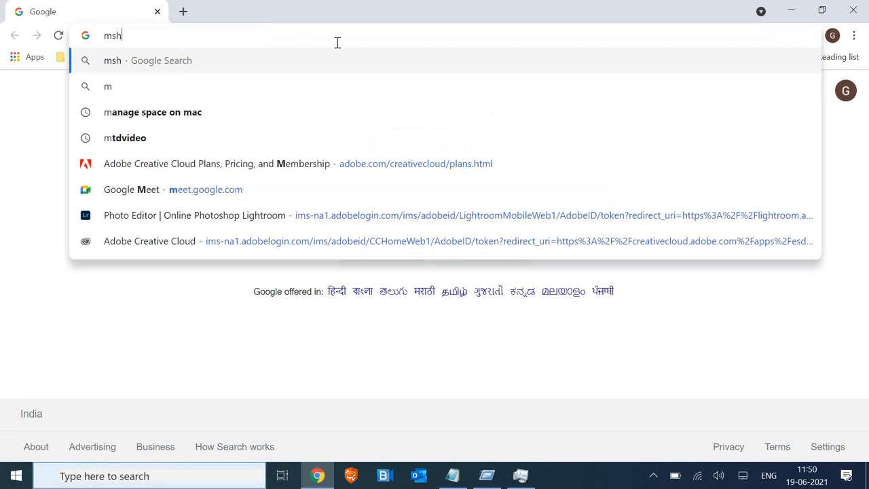
{"action": "type", "text": "s.co"}
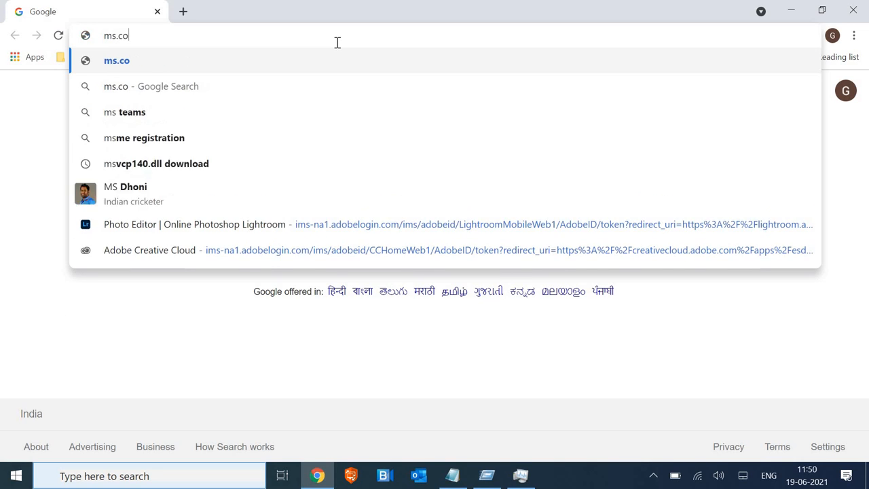
{"action": "key", "text": "BackSpace"}
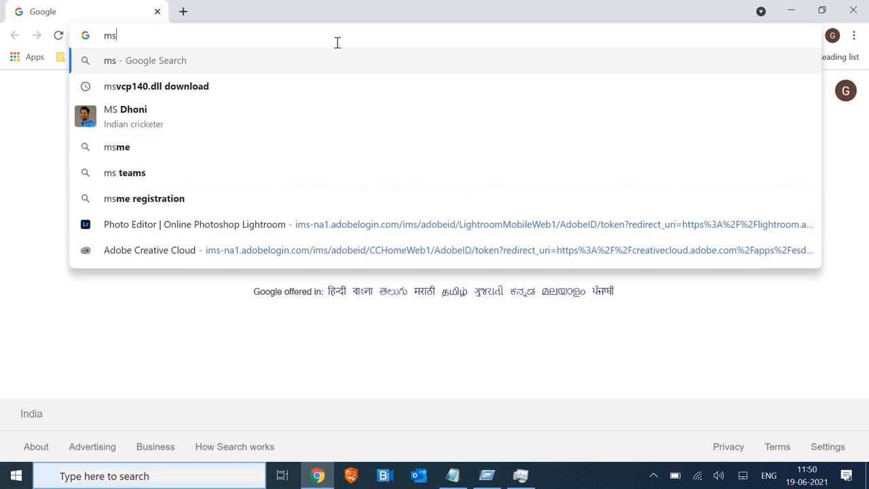
{"action": "type", "text": "msn.com/en-in/"}
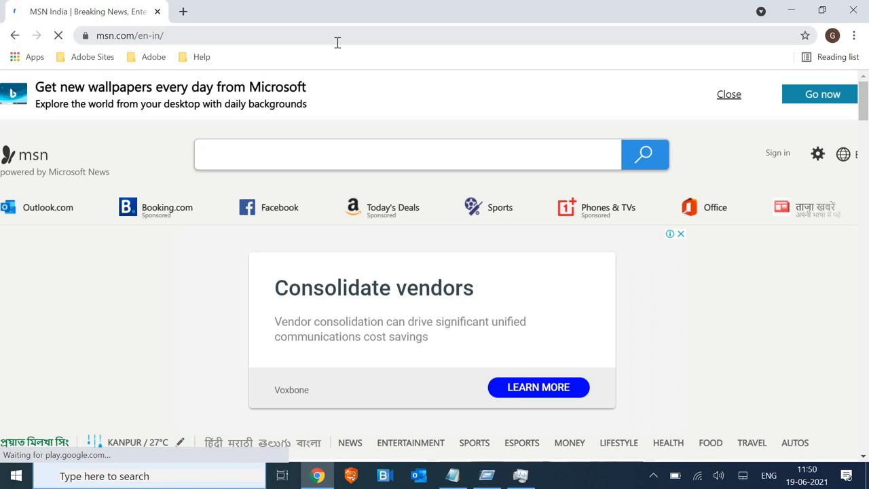
{"action": "left_click", "coordinate": [407, 154]}
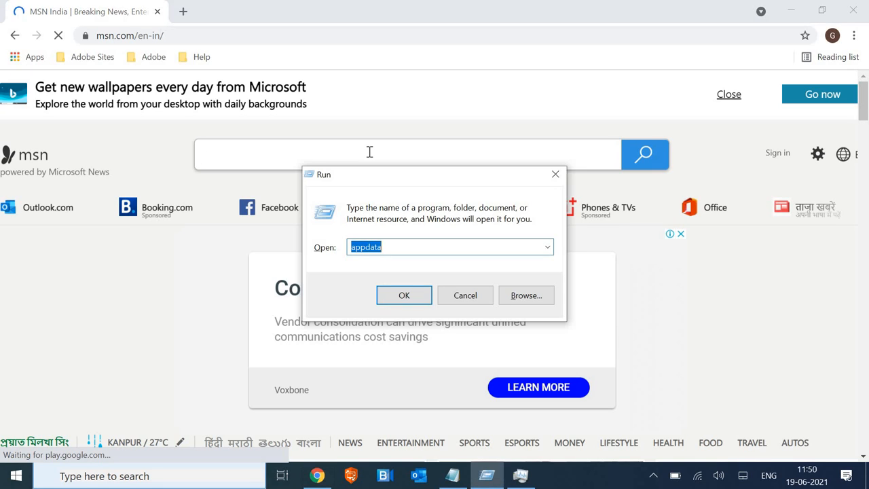
Run ncpa.cpl from the Run dialog to open Network Connections
{"action": "type", "text": "n"}
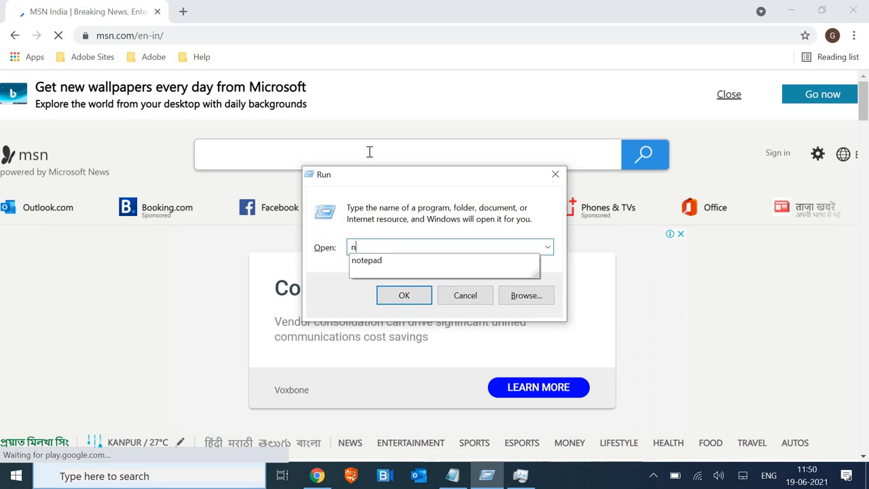
{"action": "type", "text": "cpa"}
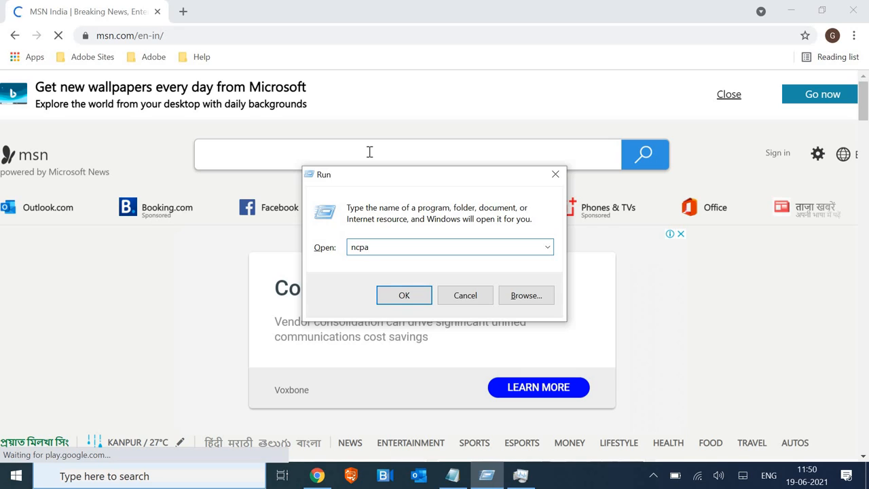
{"action": "type", "text": ".cpl"}
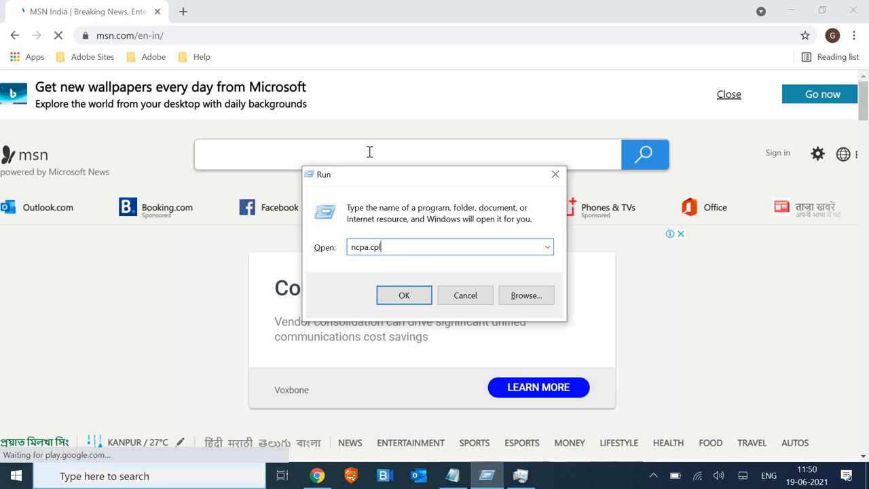
{"action": "left_click", "coordinate": [404, 294]}
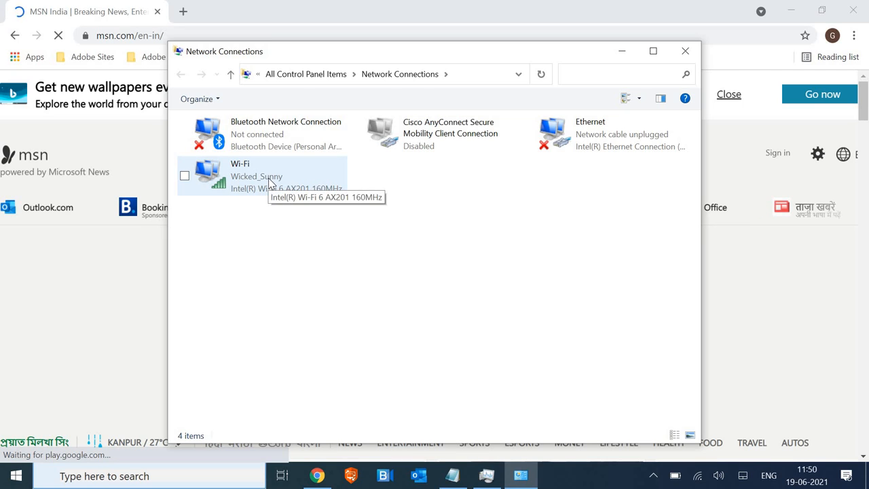
Open the Wi-Fi adapter's Internet Protocol Version 4 (TCP/IPv4) properties
{"action": "right_click", "coordinate": [261, 175]}
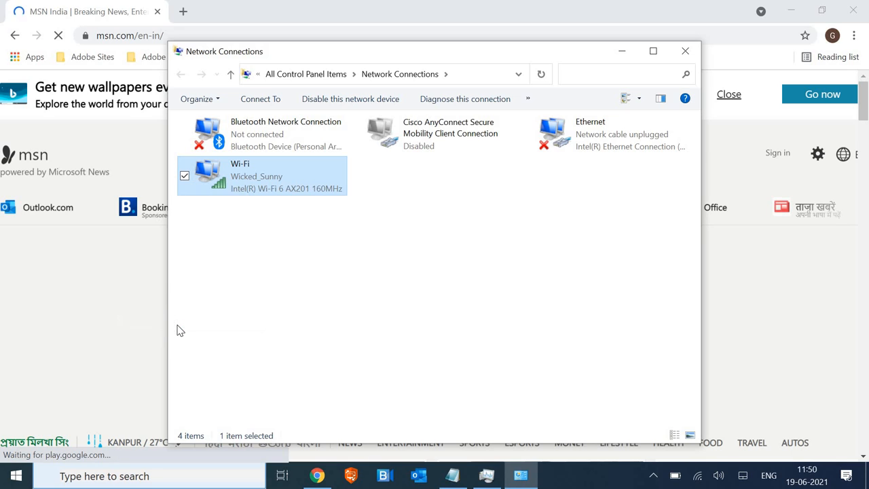
{"action": "double_click", "coordinate": [261, 175]}
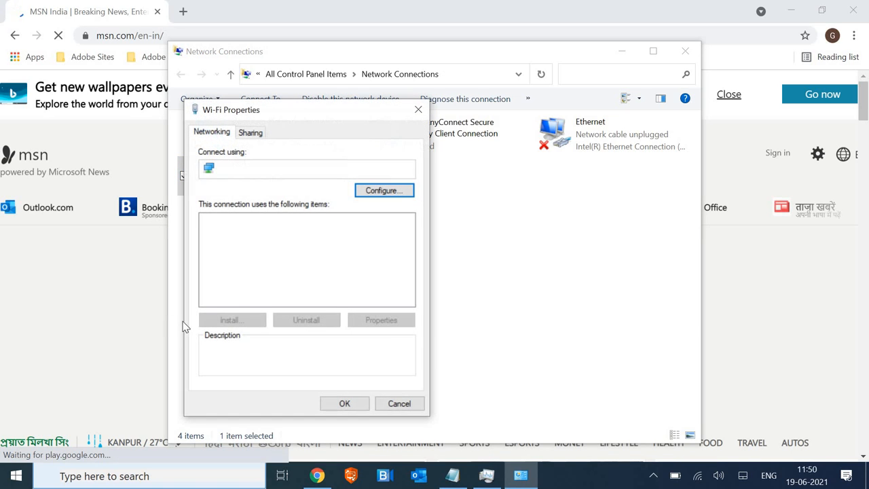
{"action": "left_click", "coordinate": [288, 254]}
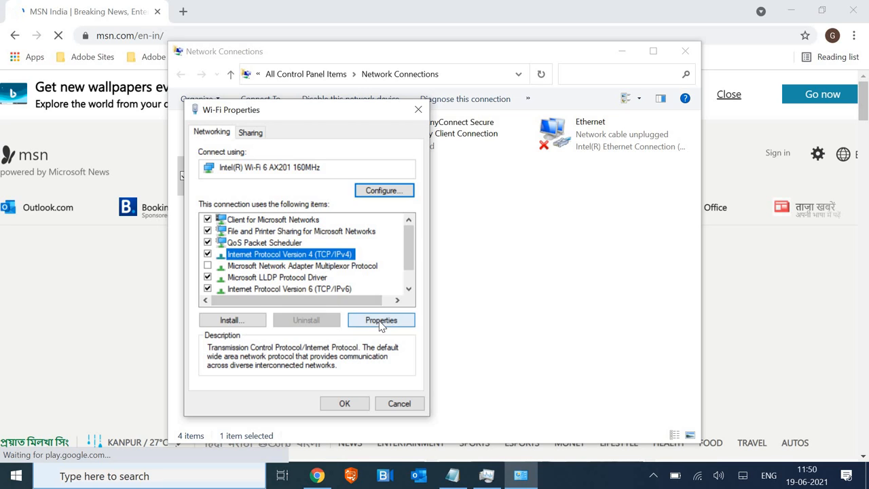
{"action": "left_click", "coordinate": [381, 319]}
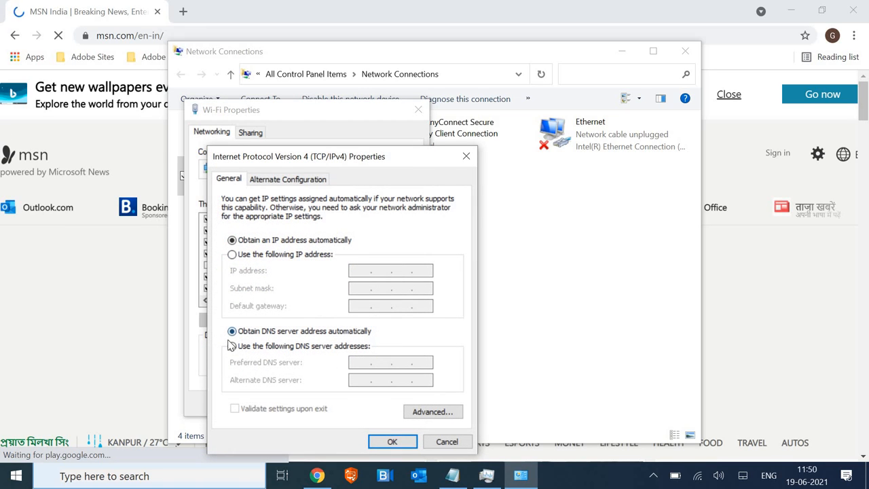
Set the DNS servers manually to 8.8.8.8 and 8.8.4.4 and confirm
{"action": "left_click", "coordinate": [232, 346]}
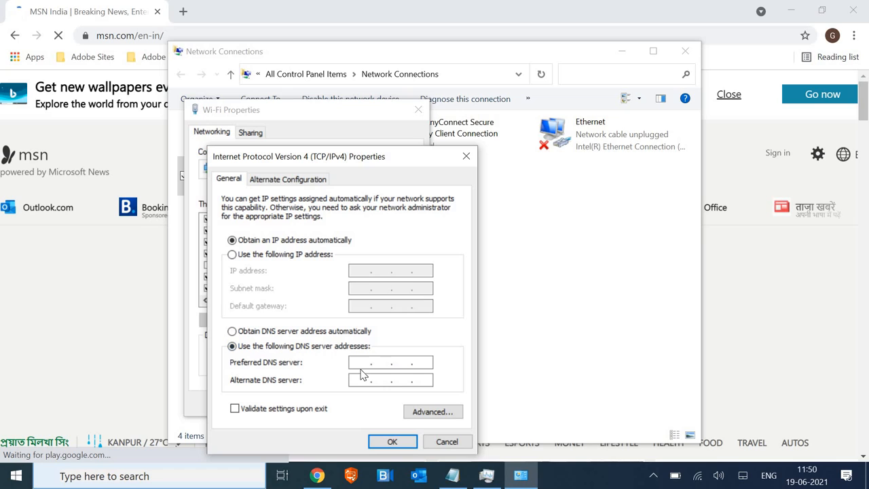
{"action": "type", "text": "8 . 8 ."}
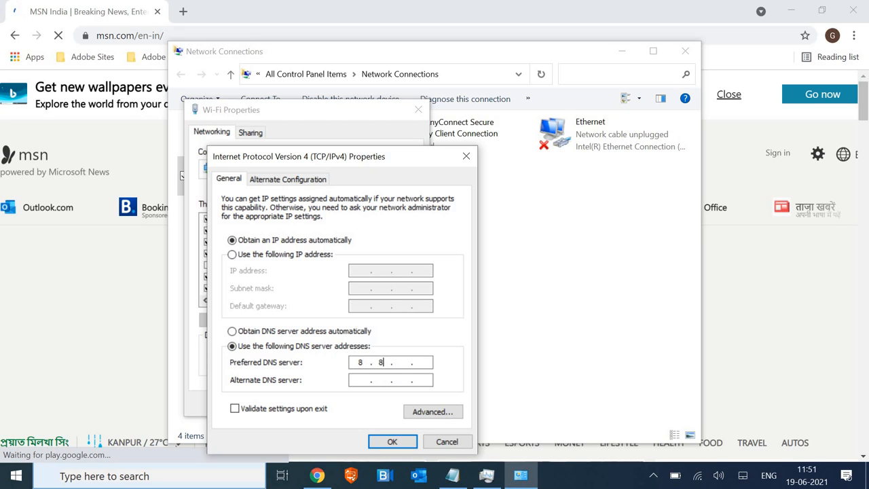
{"action": "type", "text": "."}
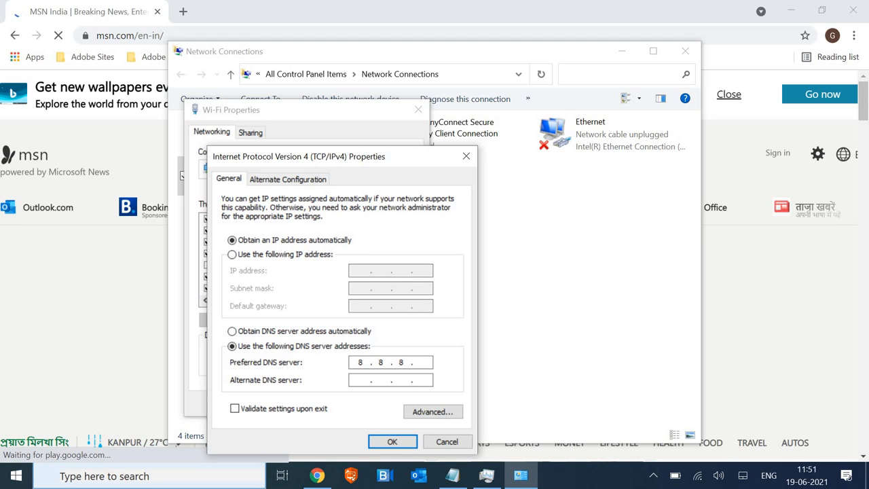
{"action": "type", "text": "8"}
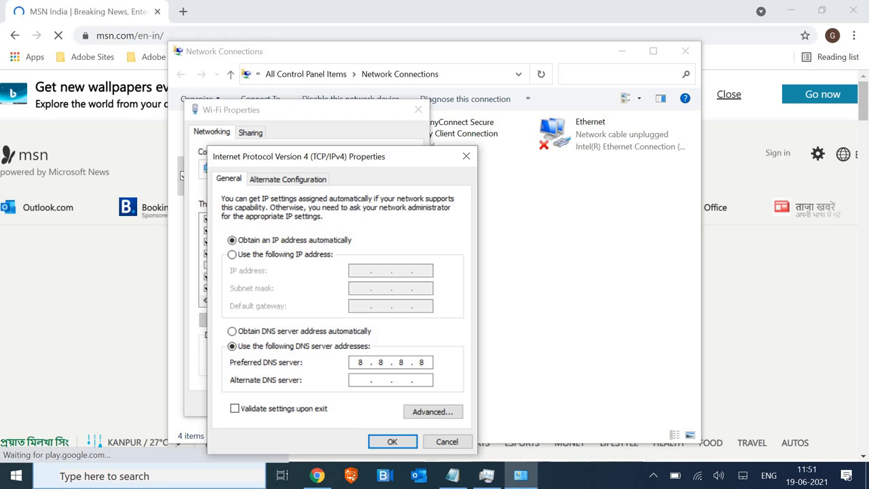
{"action": "type", "text": "8.8.4.4"}
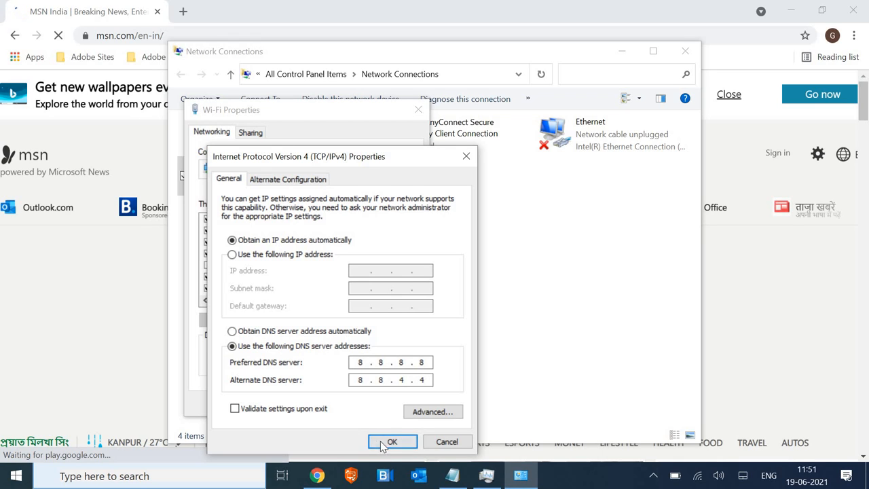
{"action": "left_click", "coordinate": [391, 441]}
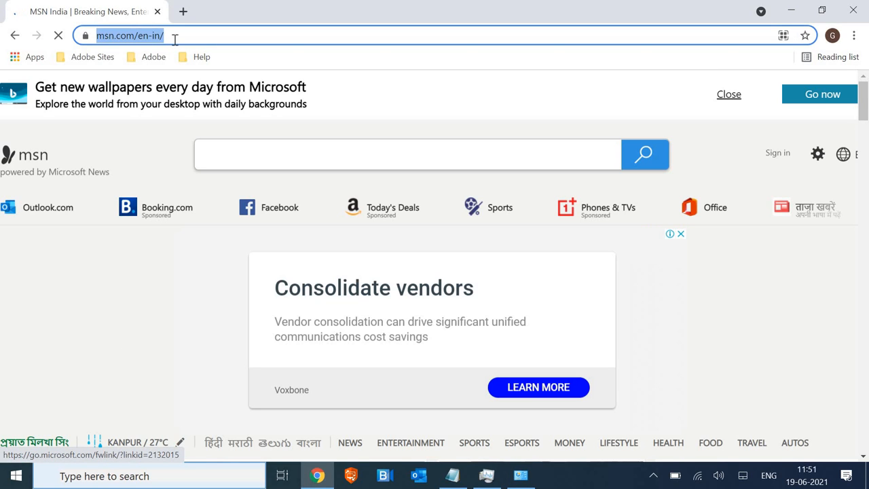
{"action": "mouse_move", "coordinate": [448, 50]}
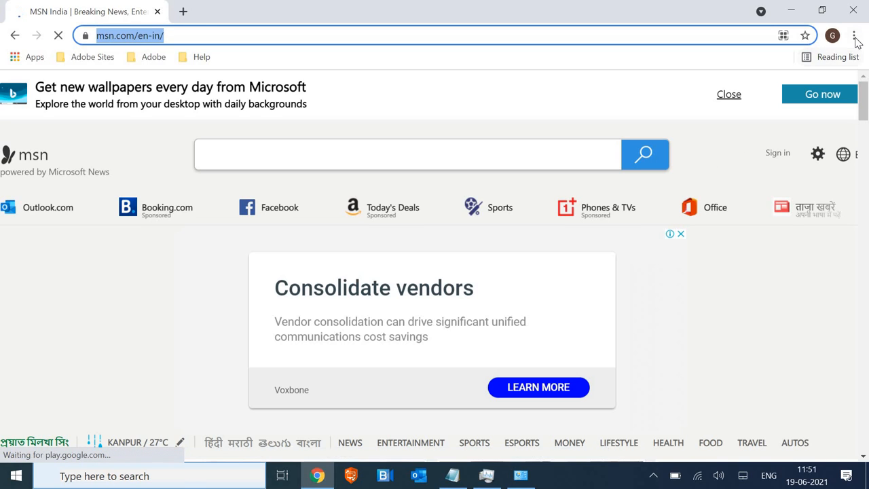
{"action": "mouse_move", "coordinate": [856, 36]}
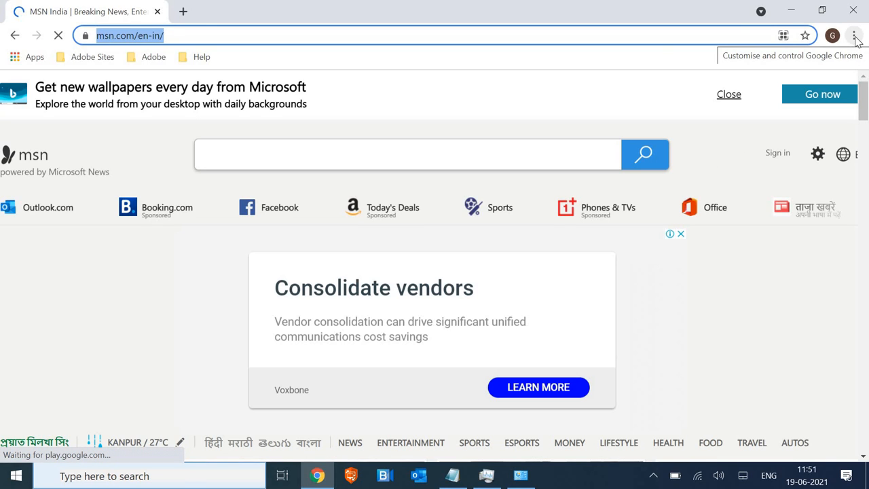
Open Chrome Settings and scroll down to the Privacy and security options
{"action": "left_click", "coordinate": [854, 35]}
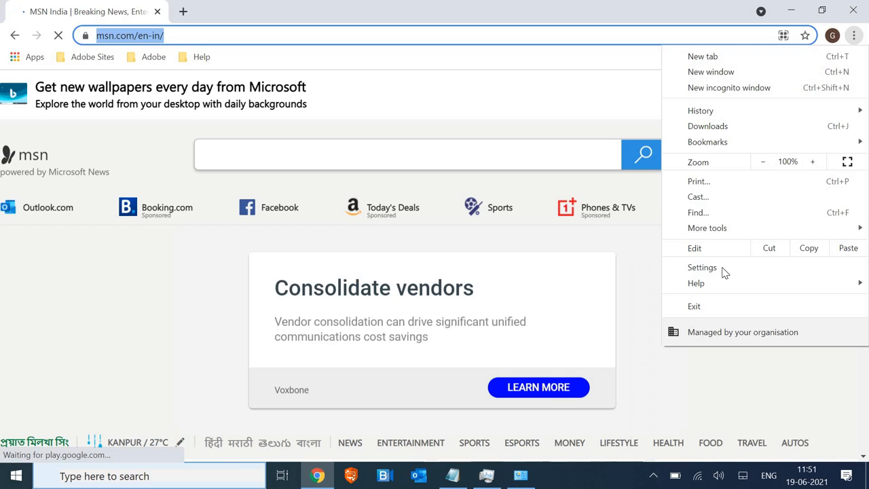
{"action": "left_click", "coordinate": [702, 266]}
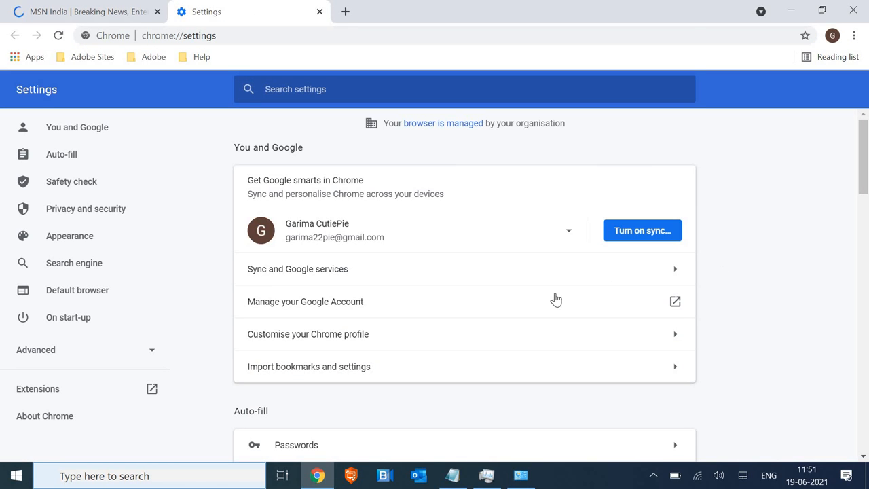
{"action": "scroll", "scroll_direction": "down", "scroll_amount": 3}
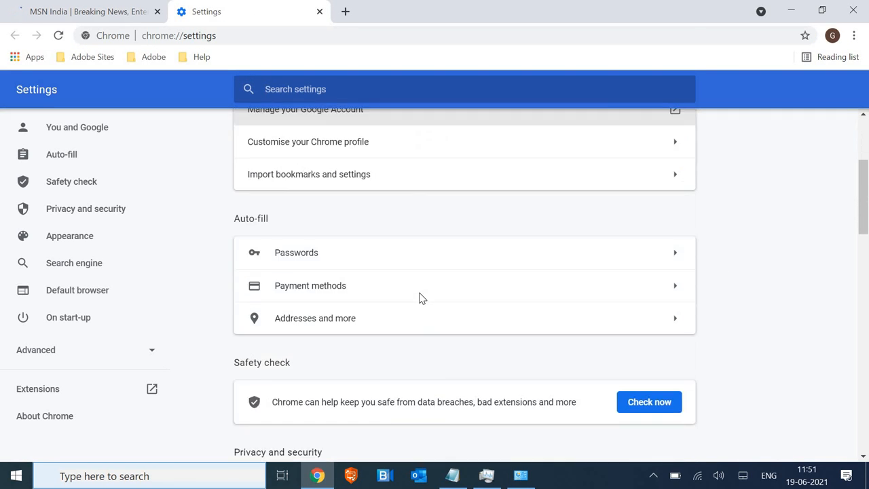
{"action": "scroll", "scroll_direction": "down", "scroll_amount": 3}
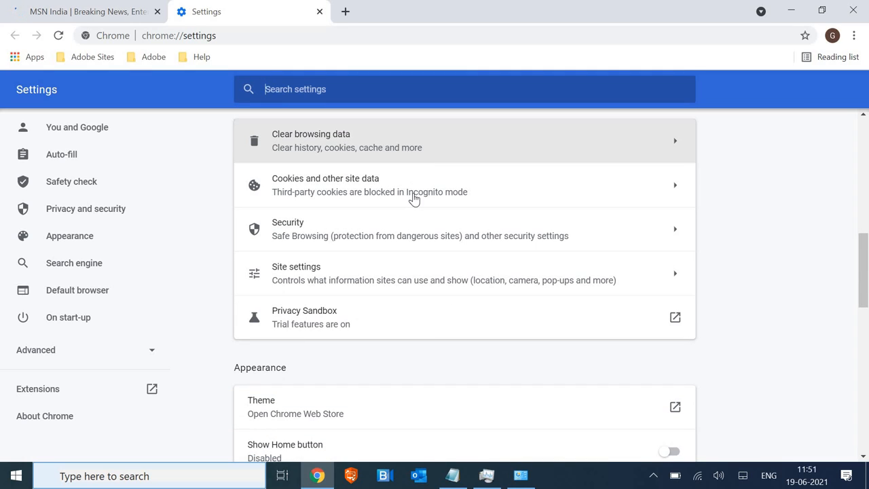
{"action": "mouse_move", "coordinate": [432, 180]}
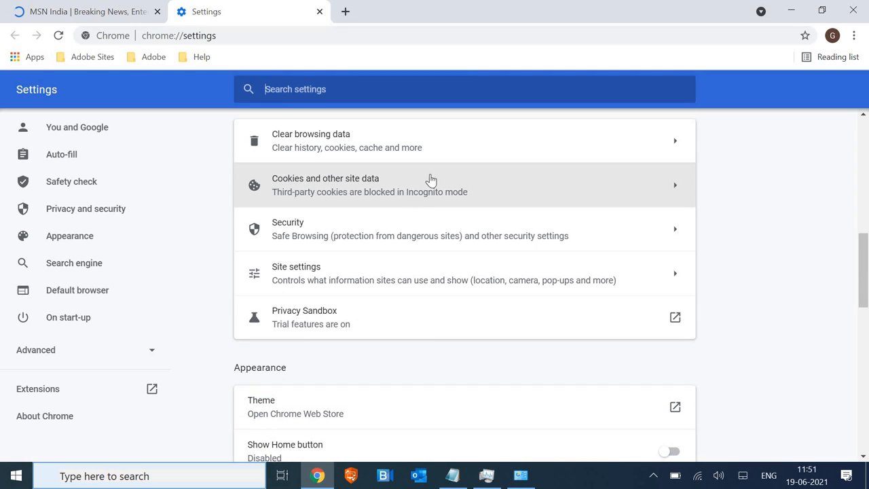
{"action": "left_click", "coordinate": [311, 140]}
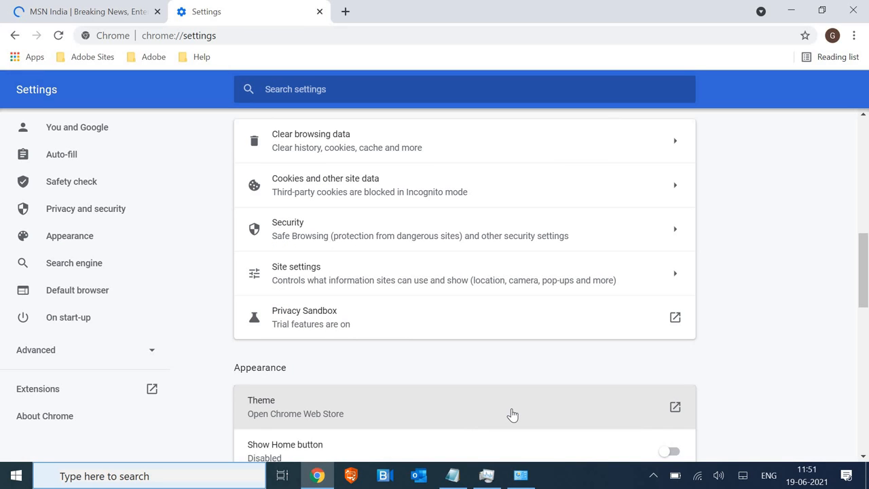
{"action": "mouse_move", "coordinate": [528, 387]}
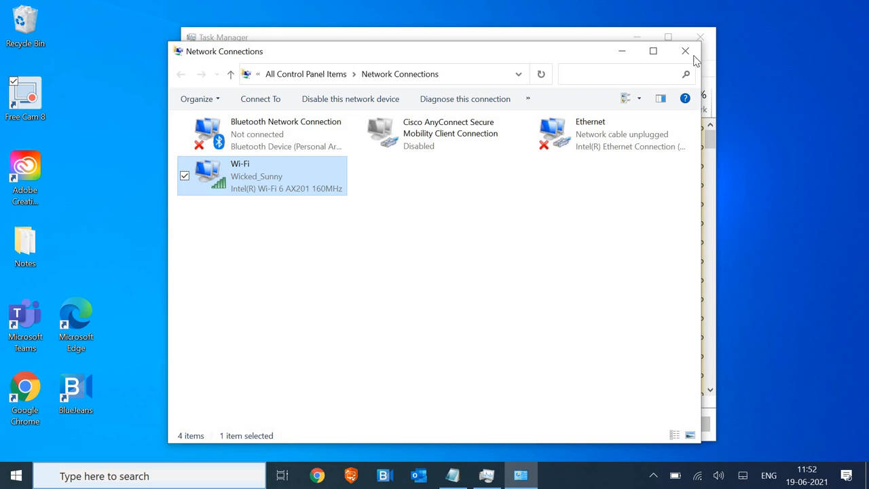
Close the Network Connections and Task Manager windows
{"action": "left_click", "coordinate": [685, 51]}
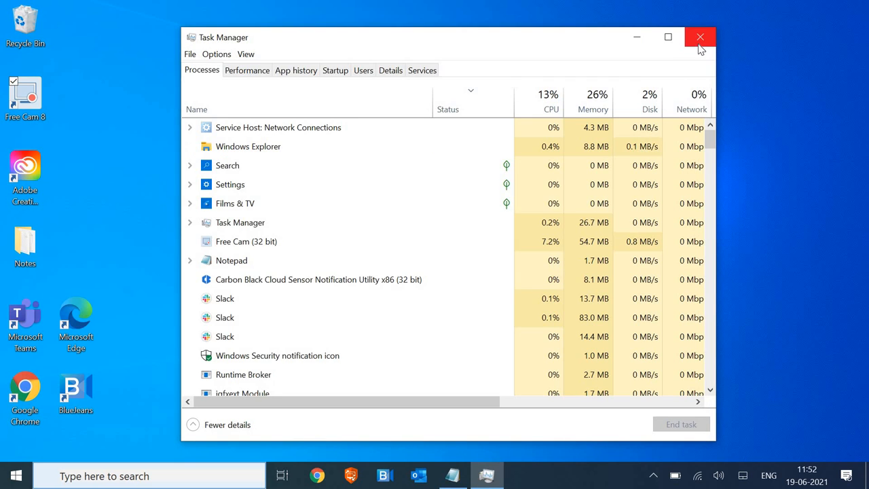
{"action": "left_click", "coordinate": [700, 37]}
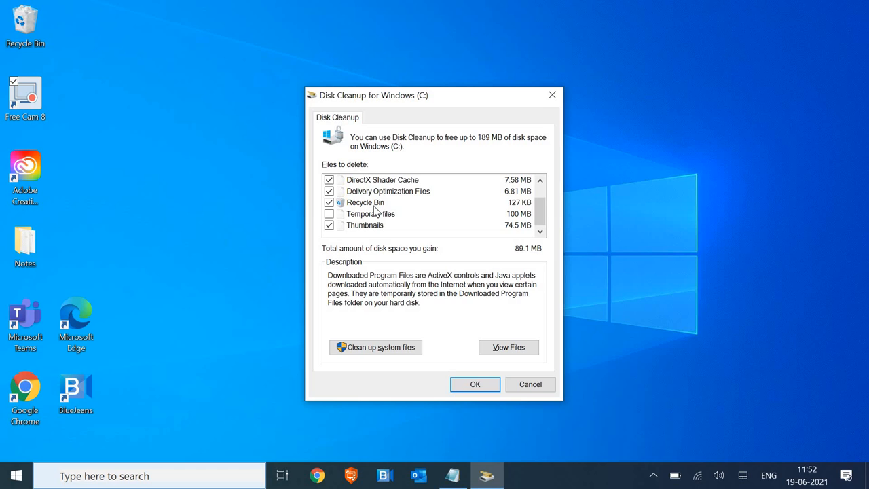
{"action": "mouse_move", "coordinate": [375, 216]}
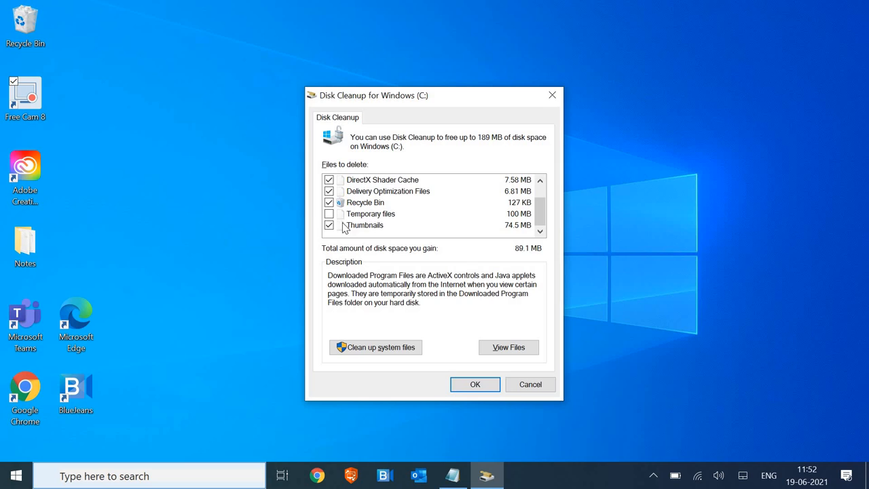
Include Temporary files in the cleanup and proceed to the deletion prompt
{"action": "left_click", "coordinate": [329, 213]}
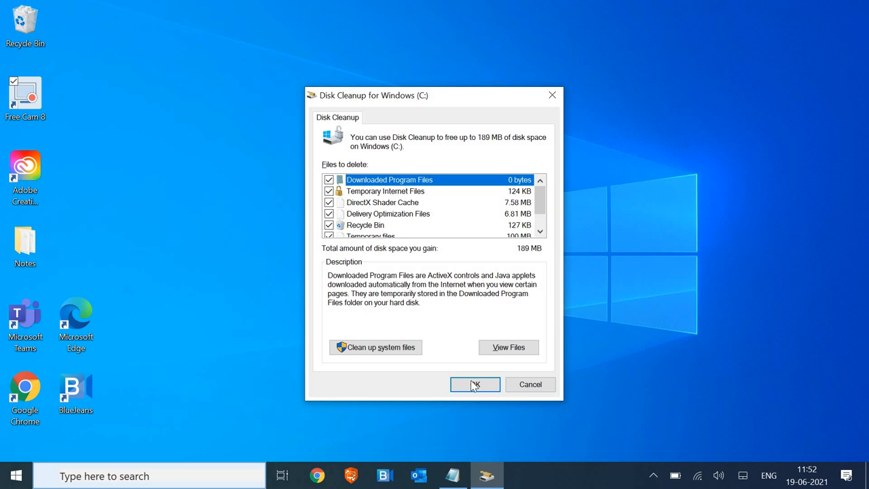
{"action": "left_click", "coordinate": [476, 385]}
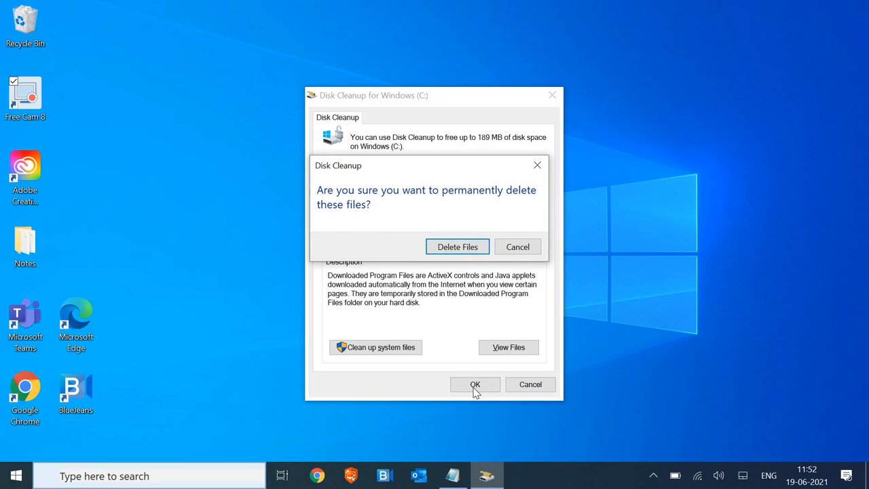